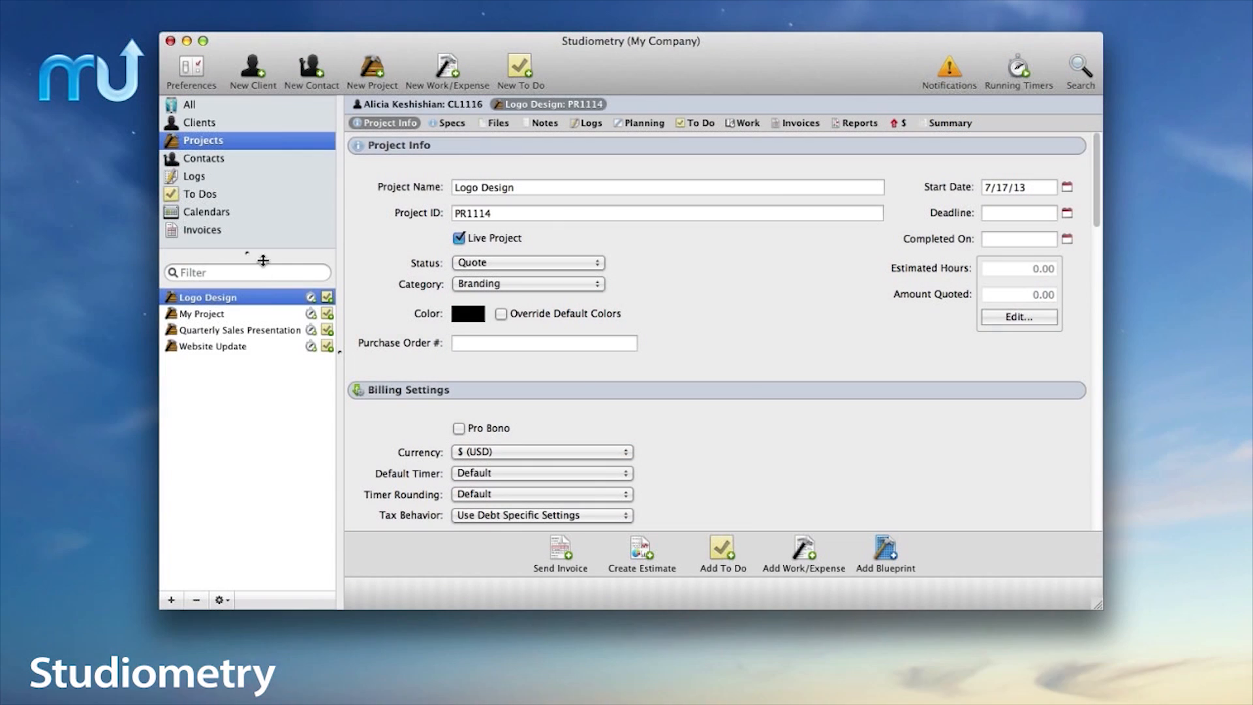
# Step: Browse Quarterly Sales Presentation and My Project, then preview invoice 1111 with the Law Template
pyautogui.click(240, 329)
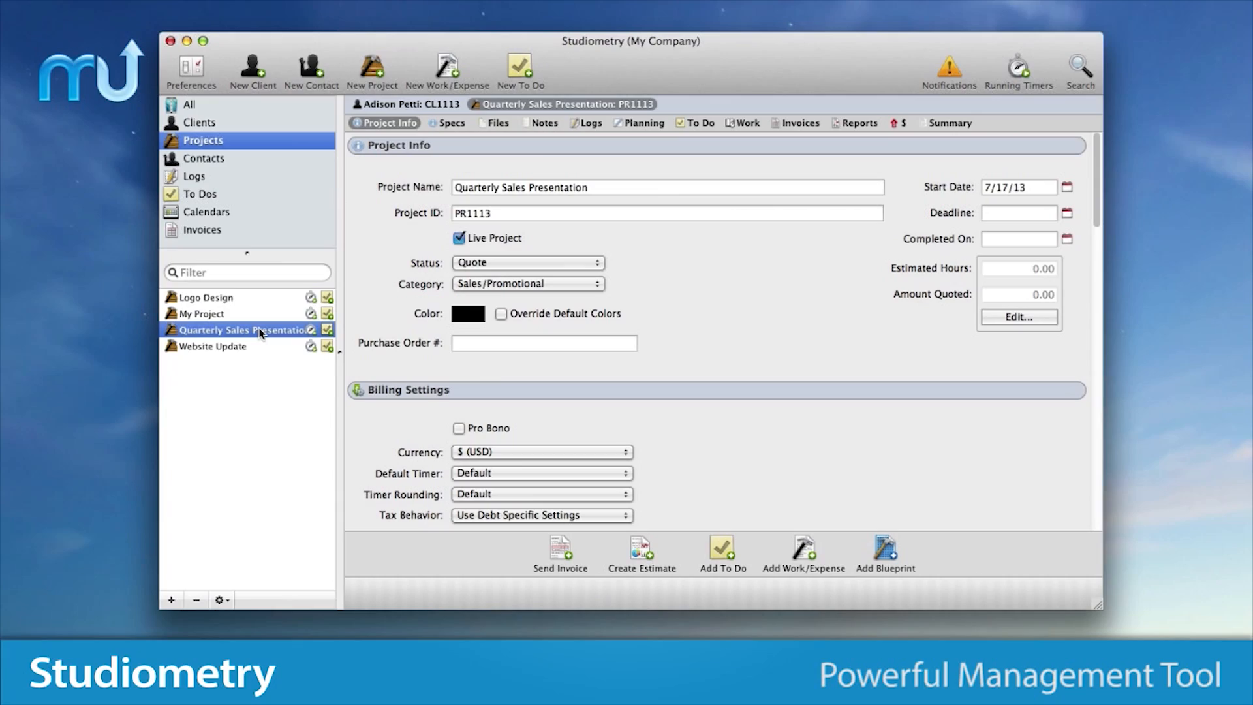
pyautogui.click(202, 158)
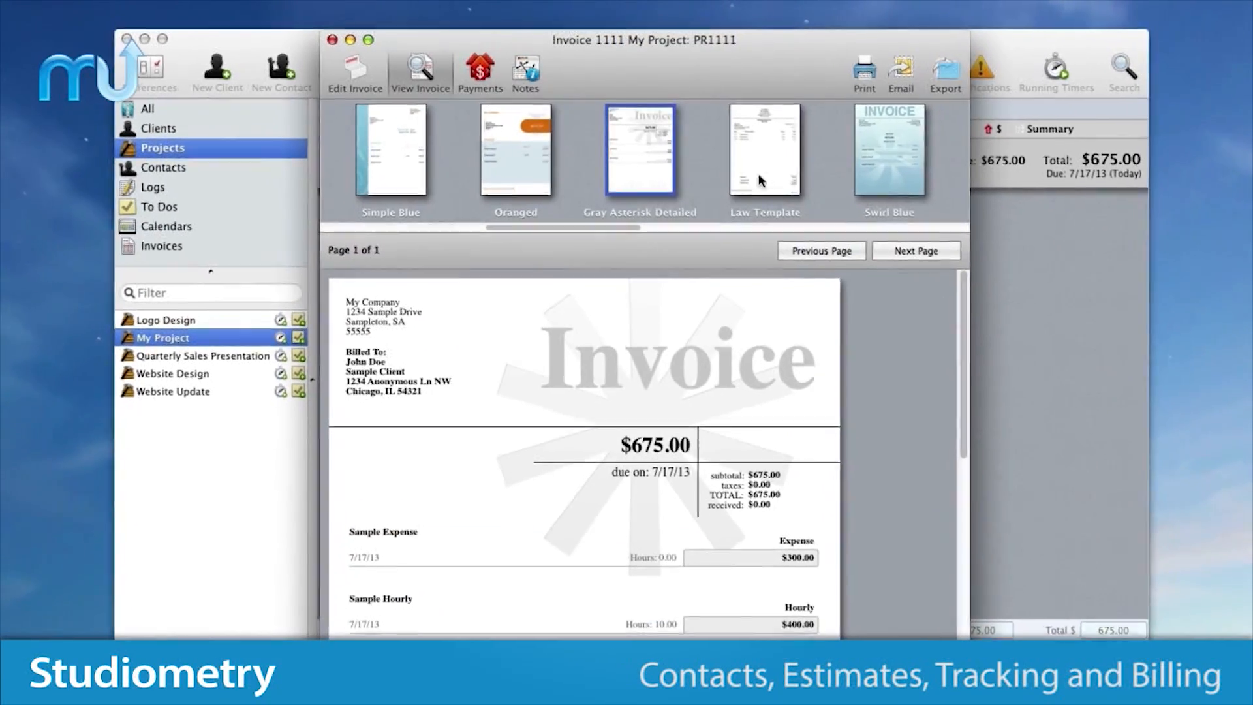
pyautogui.click(764, 150)
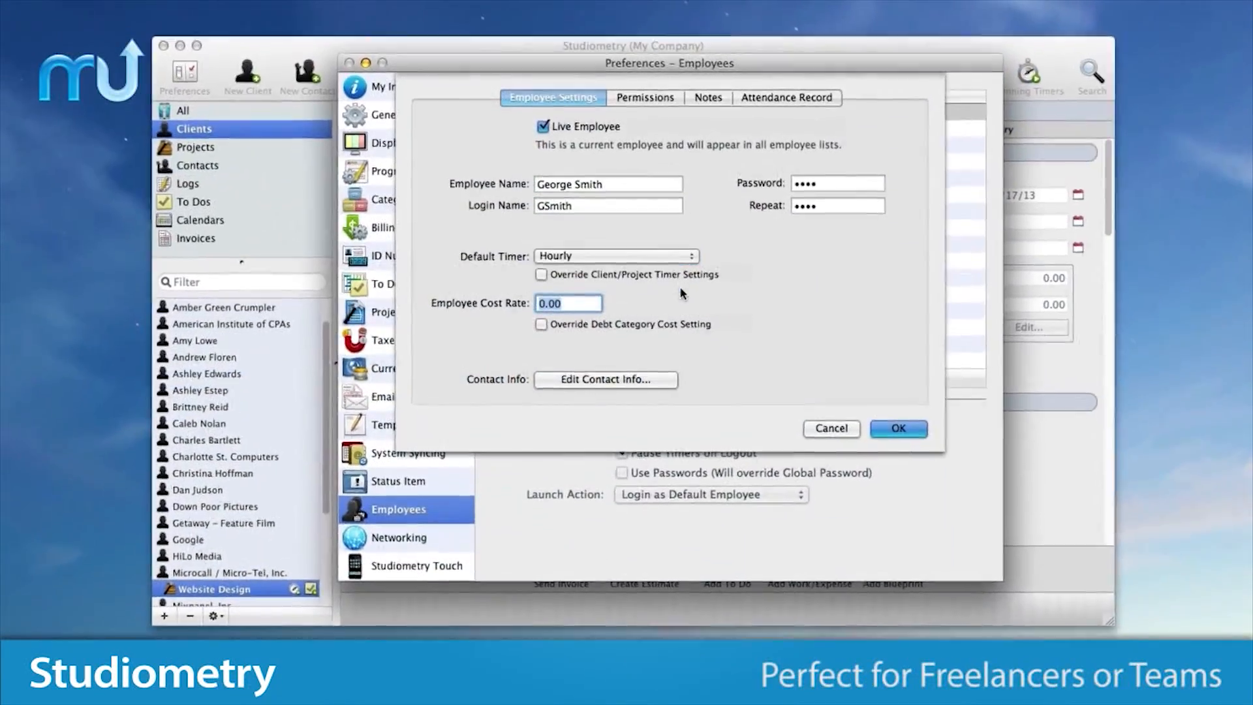
# Step: Enter a 17.00 employee cost rate and allow viewing of employee-related data in Permissions
pyautogui.write('17.00')
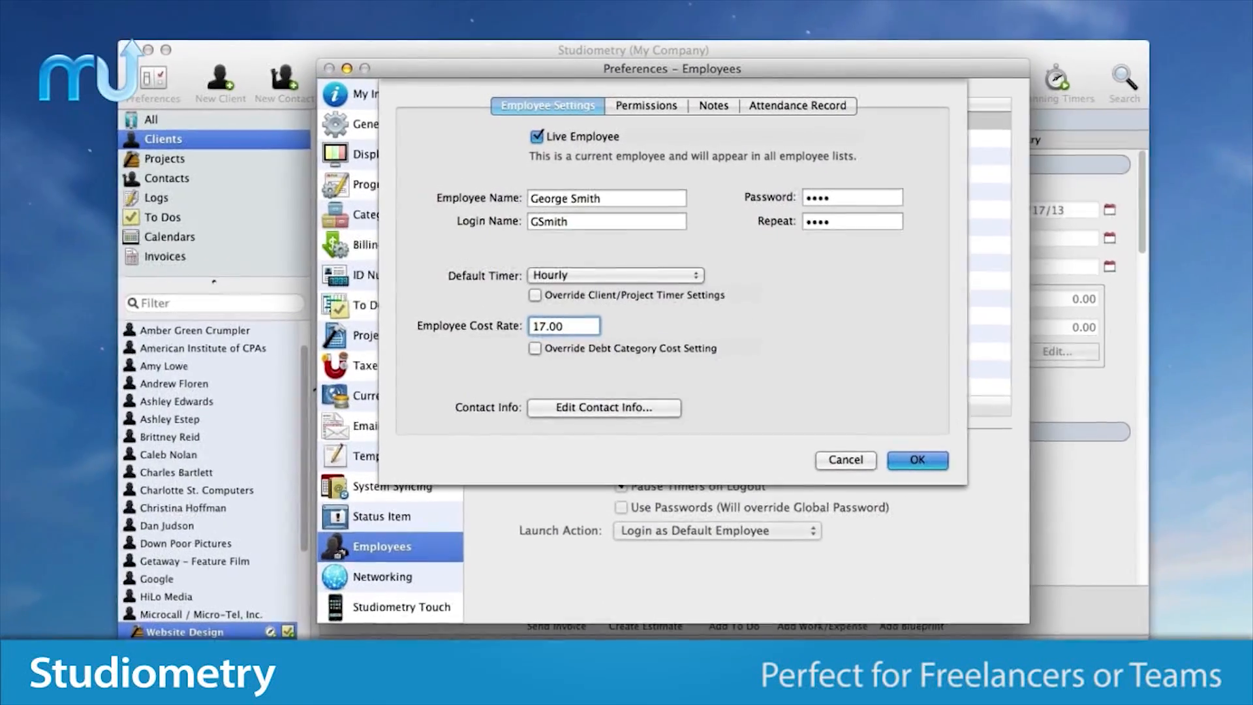
pyautogui.click(645, 106)
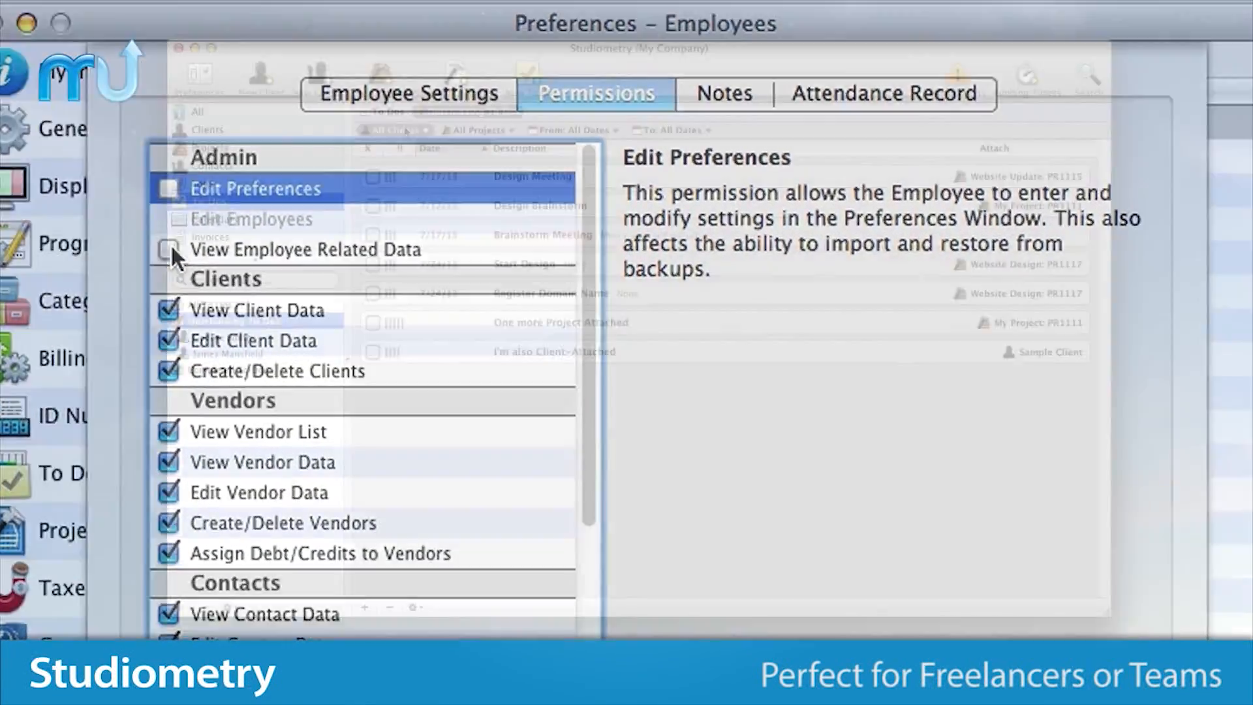
pyautogui.click(528, 75)
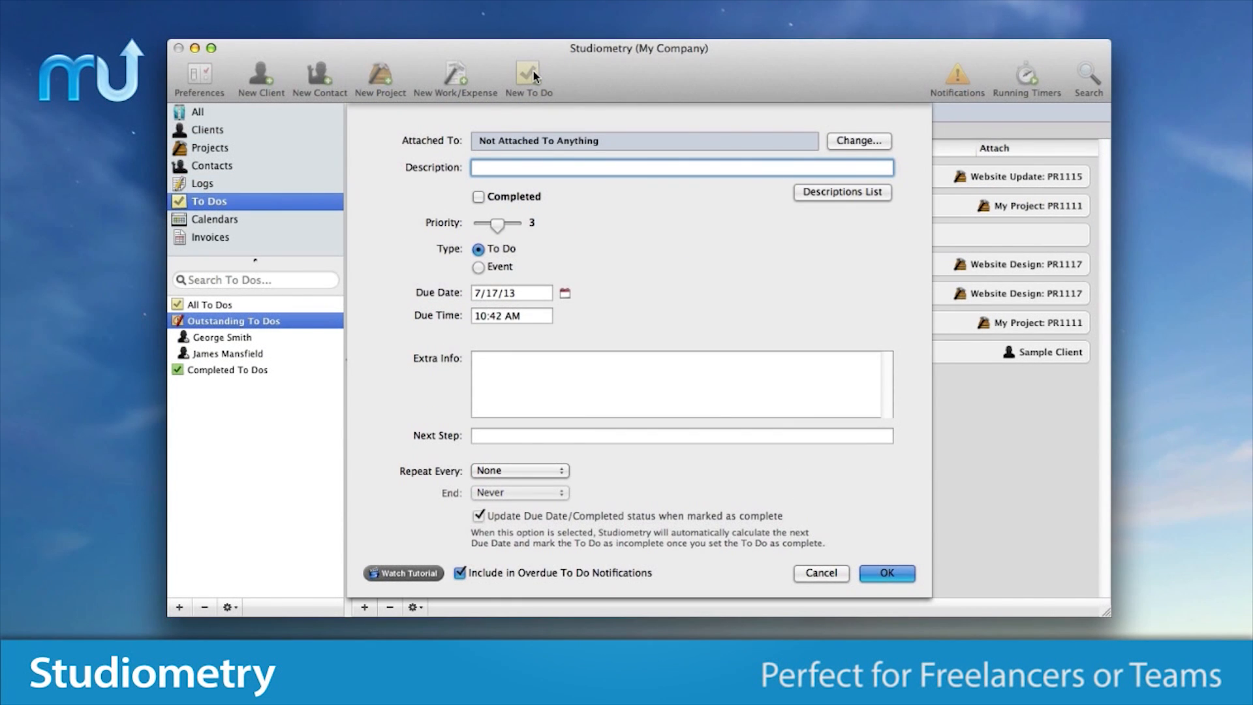
# Step: Type 'Meeting Wit' as the new to-do's description
pyautogui.write('Meeting Wit')
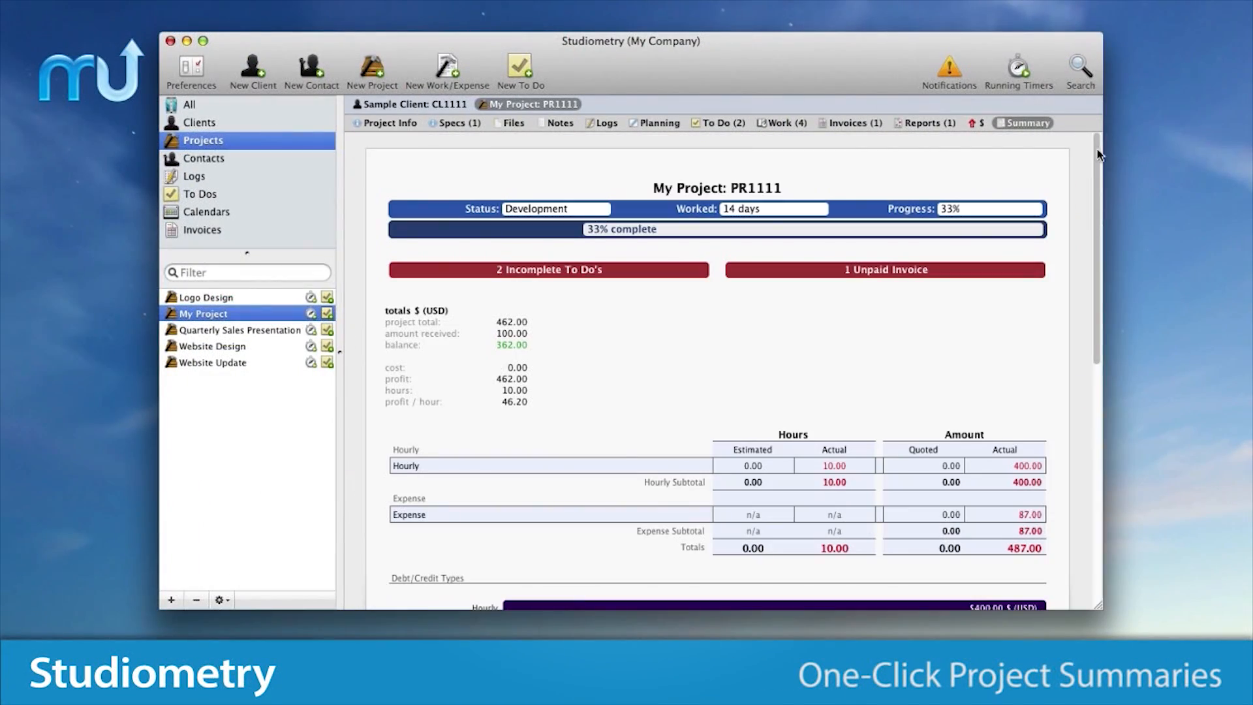
# Step: Scroll through My Project's summary report to review hours, amounts and per-employee hours
pyautogui.scroll(-3)
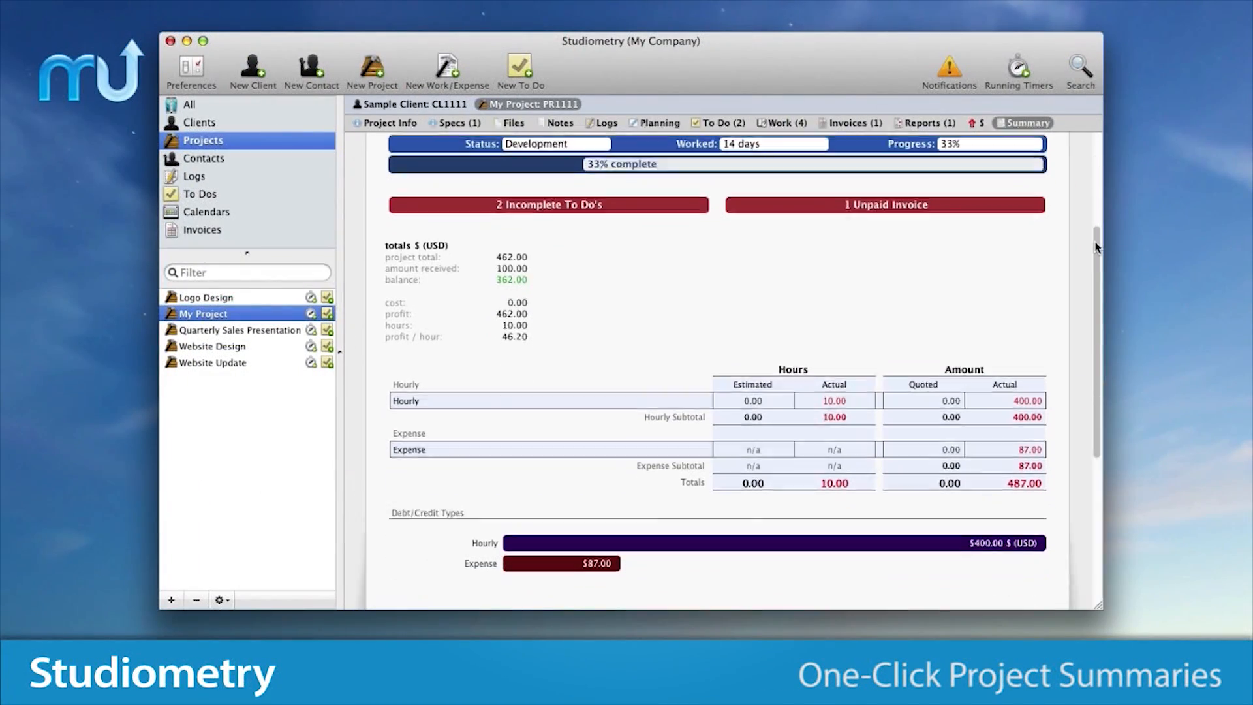
pyautogui.scroll(-3)
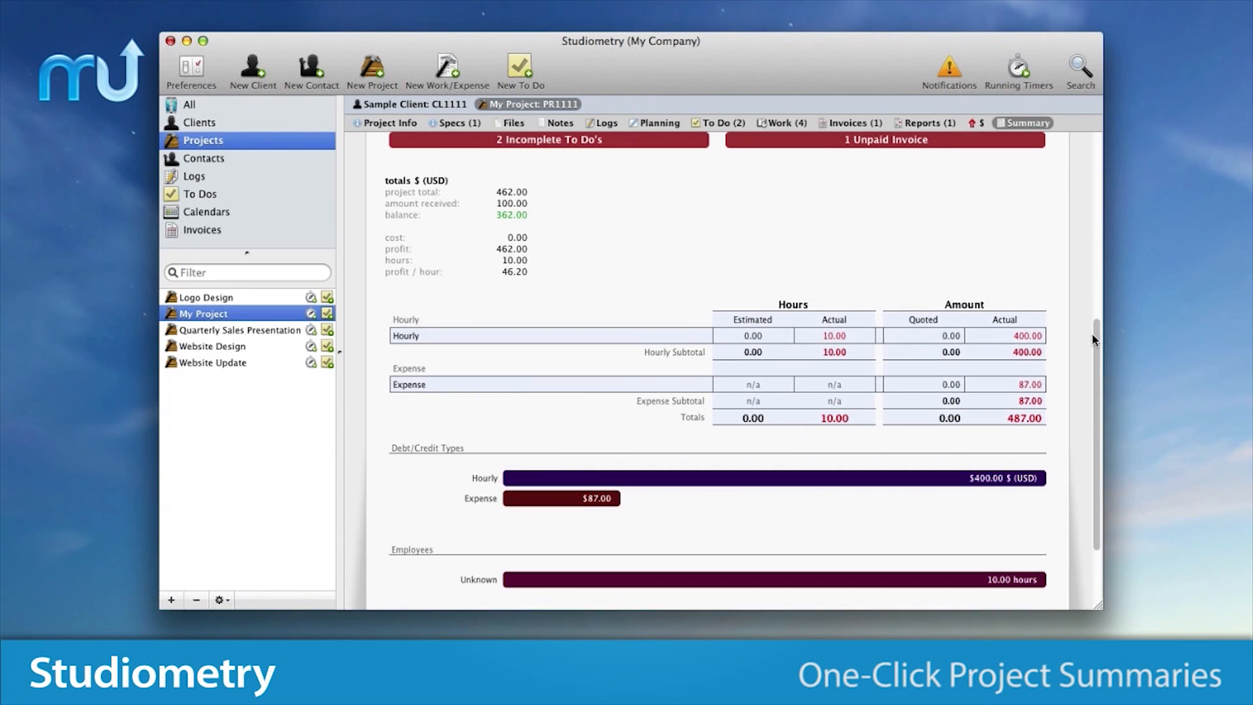
pyautogui.scroll(-3)
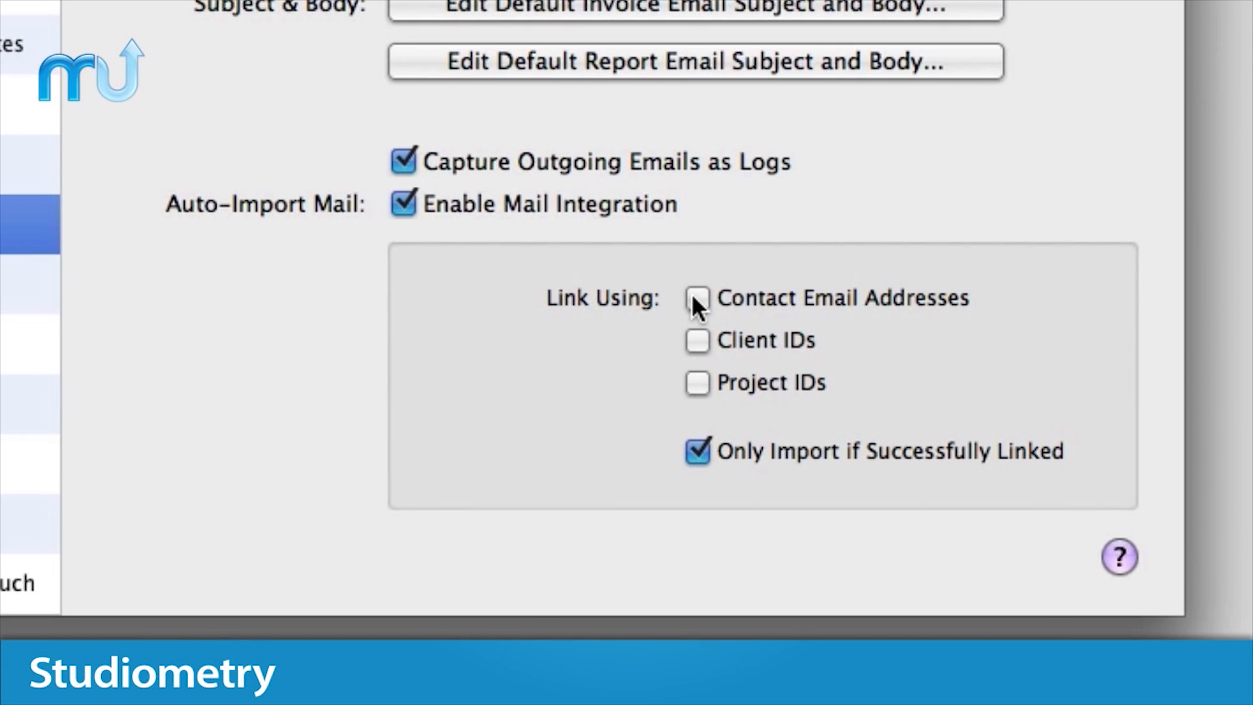
# Step: Tick Contact Email Addresses and Project IDs under Link Using in Email preferences
pyautogui.click(697, 383)
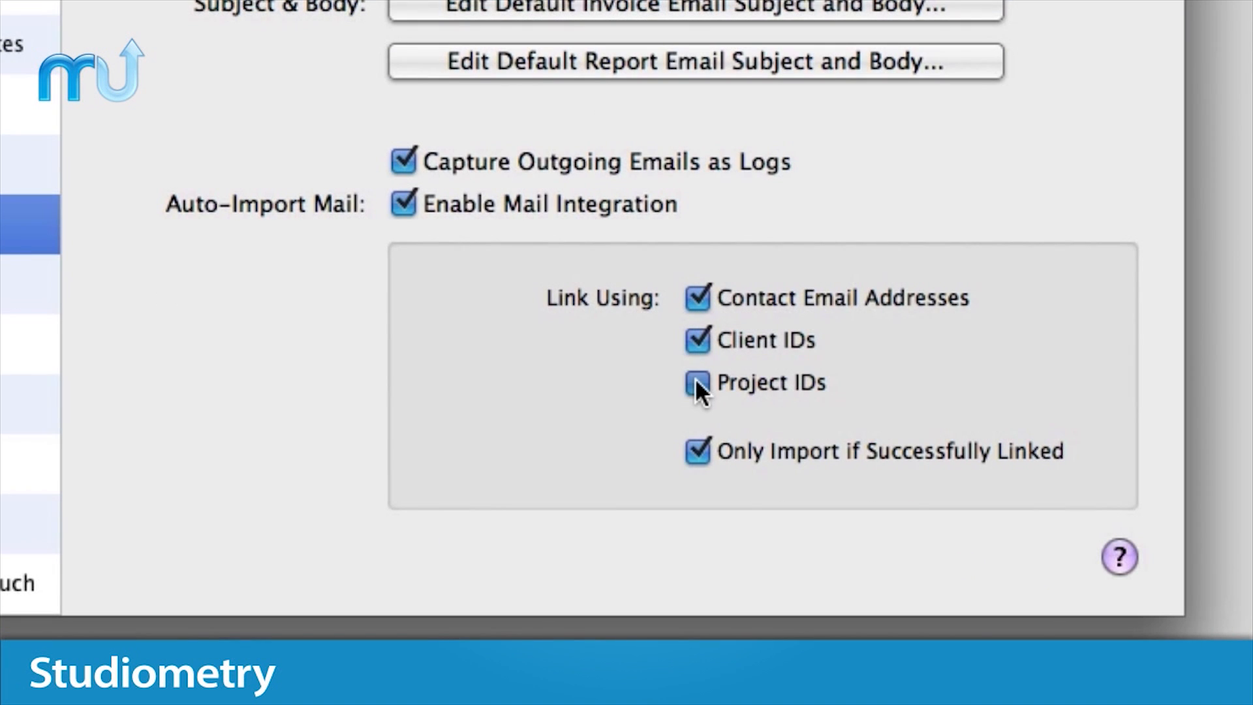
pyautogui.click(696, 383)
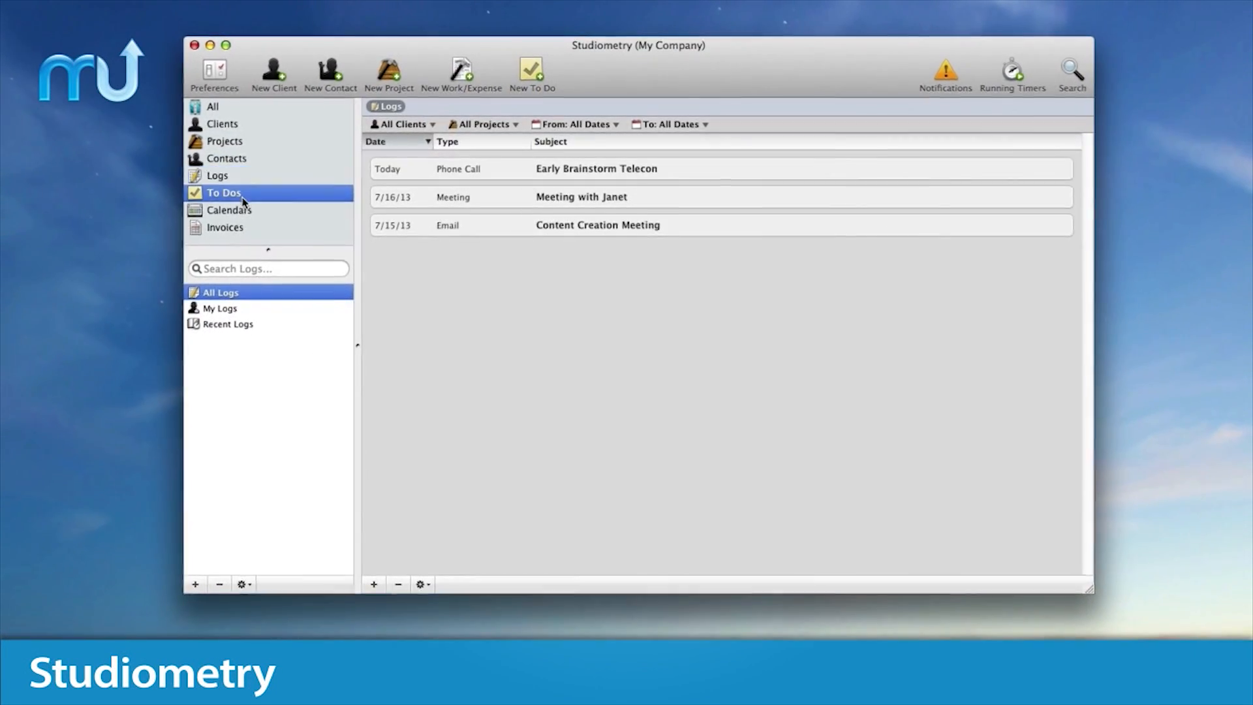
# Step: Switch from the logs to the to-do list
pyautogui.click(531, 71)
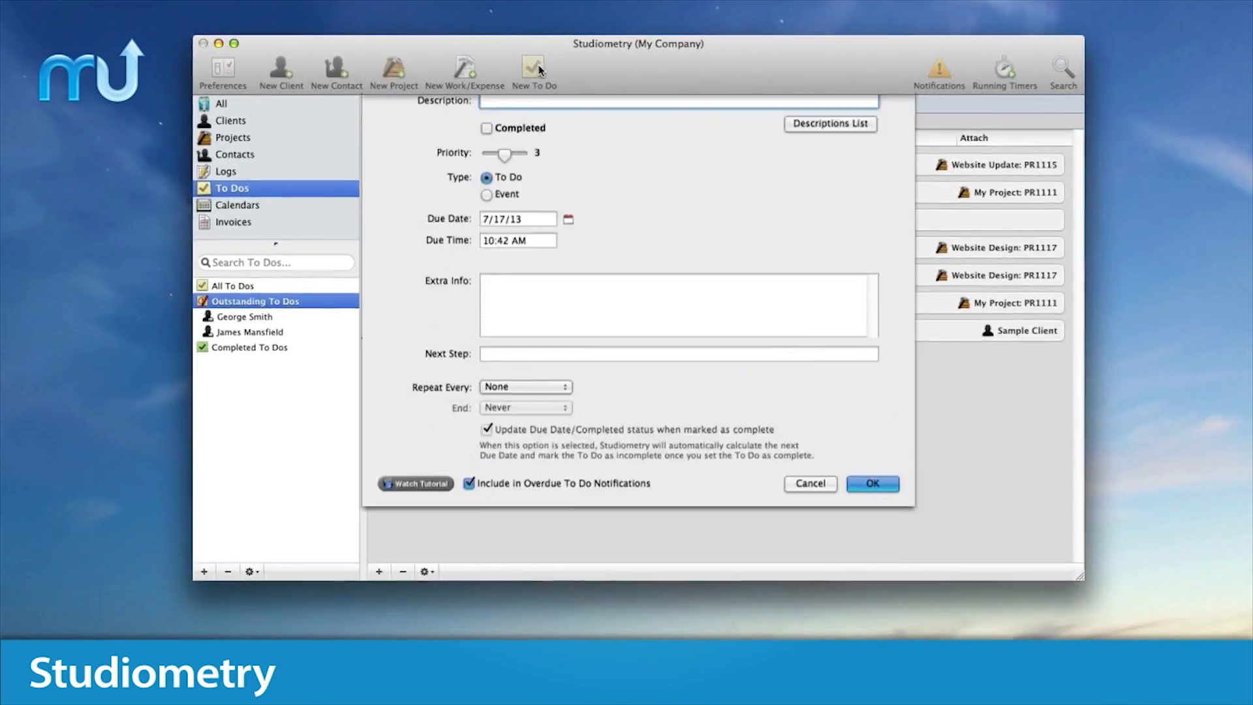